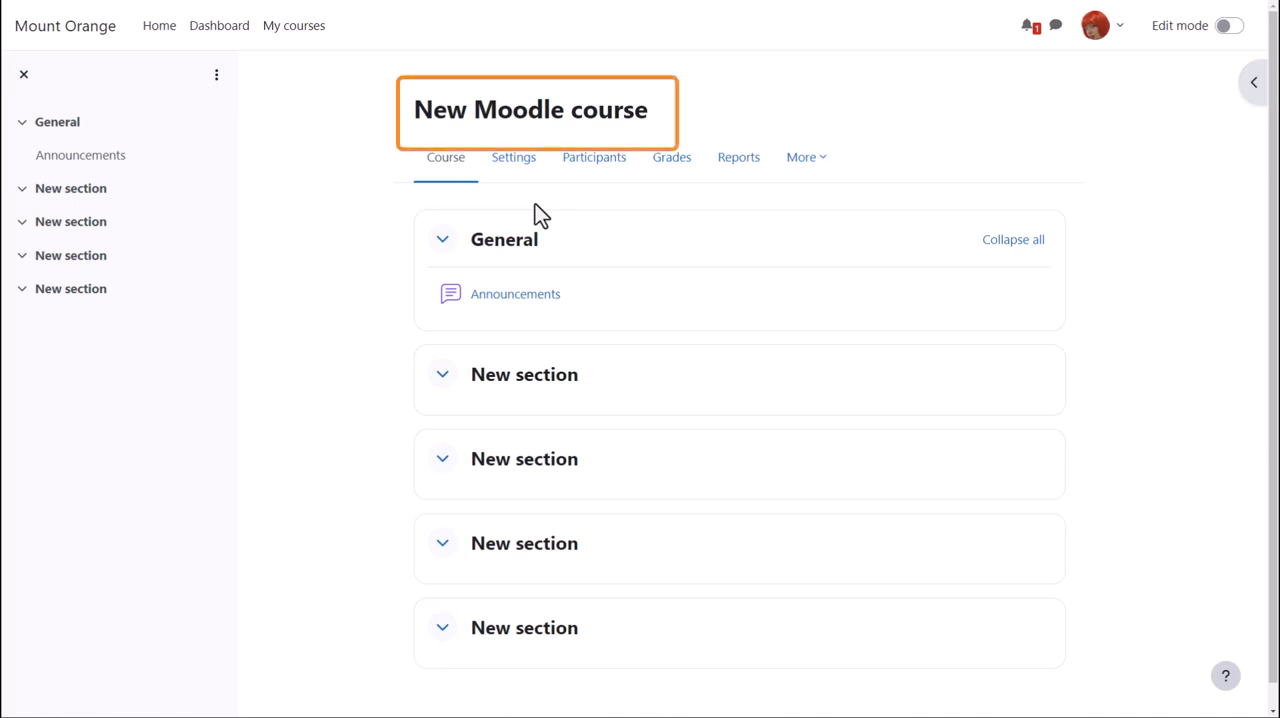
mouse_move(543, 300)
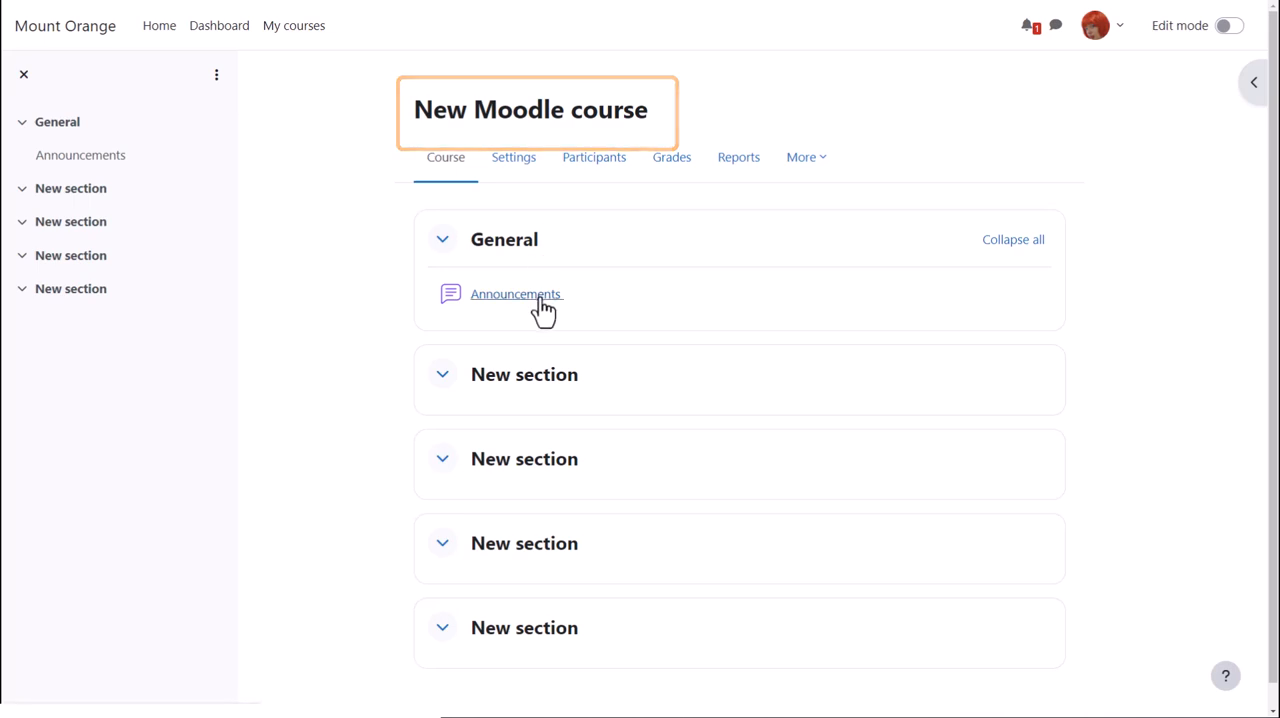
Name the course 'Basic French' with short name 'French 101', keeping visibility on Show
left_click(516, 293)
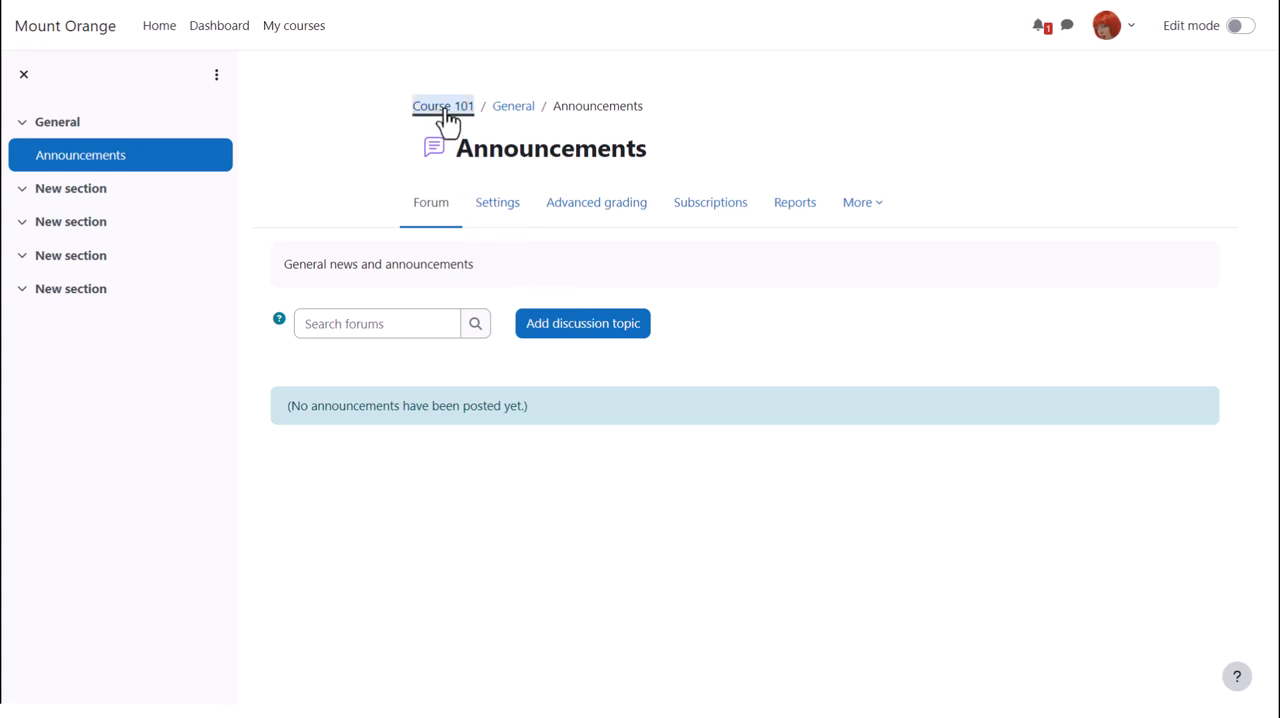
left_click(442, 106)
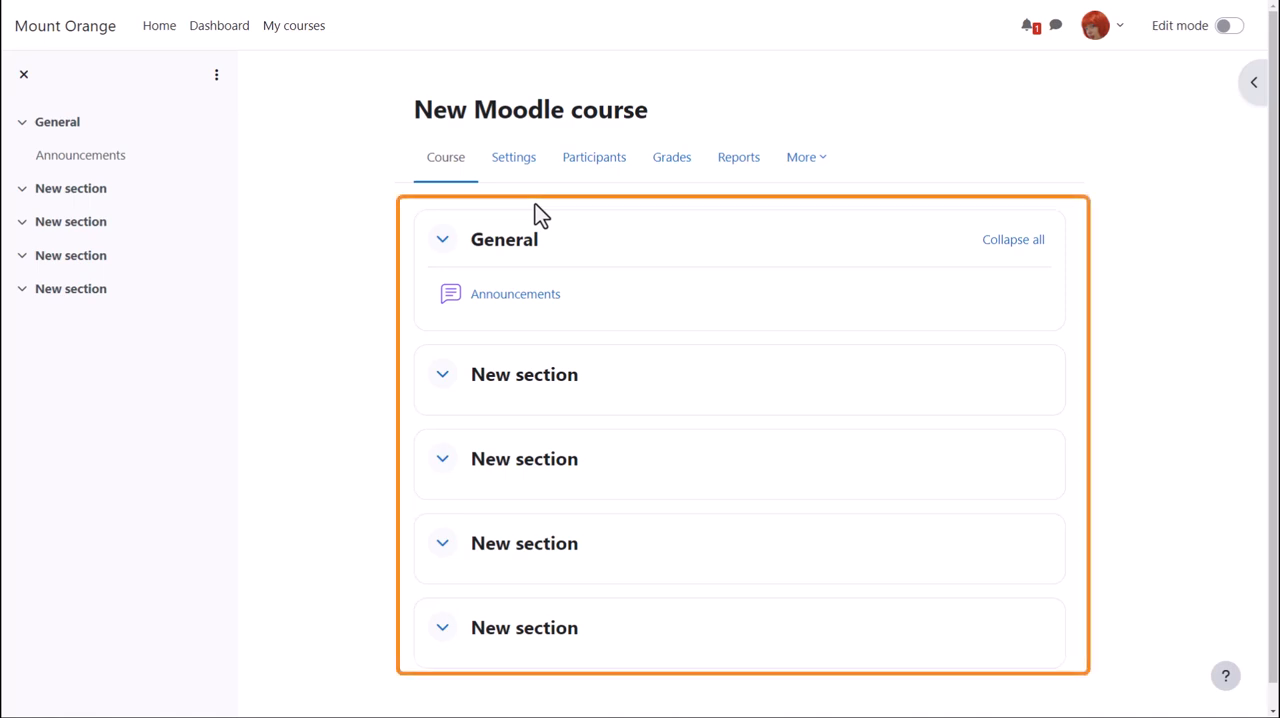
mouse_move(538, 210)
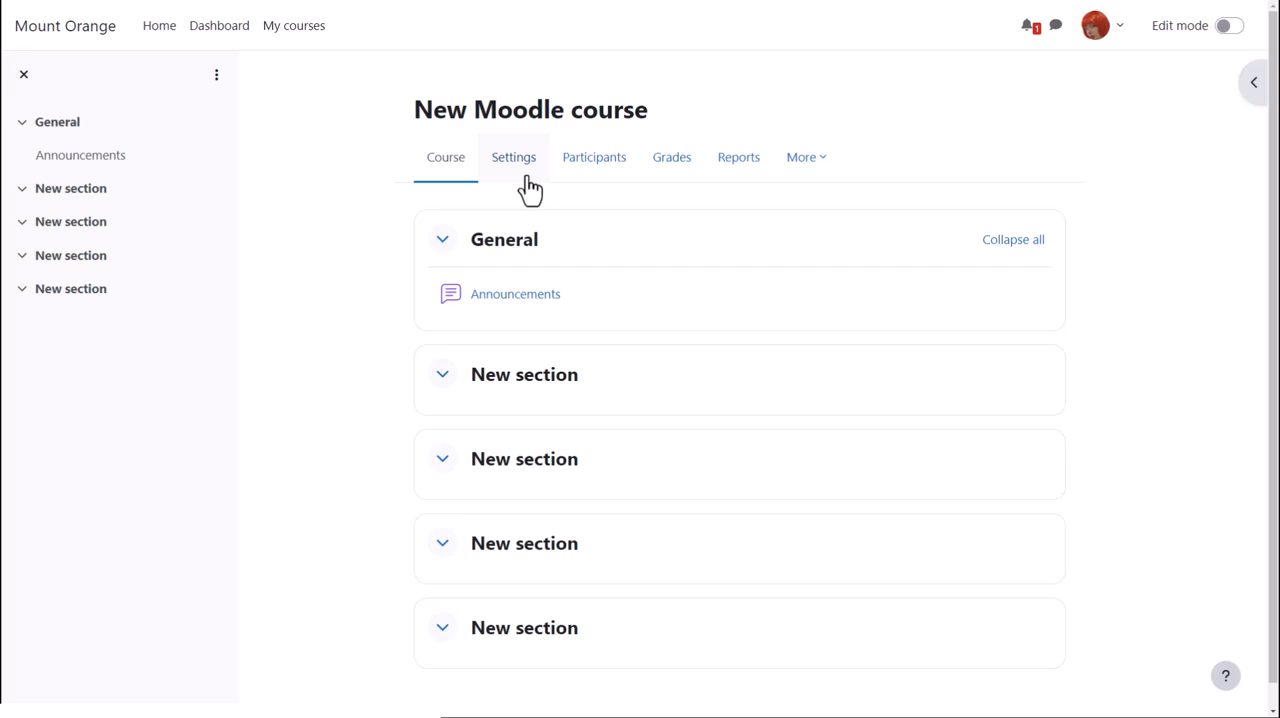
left_click(513, 157)
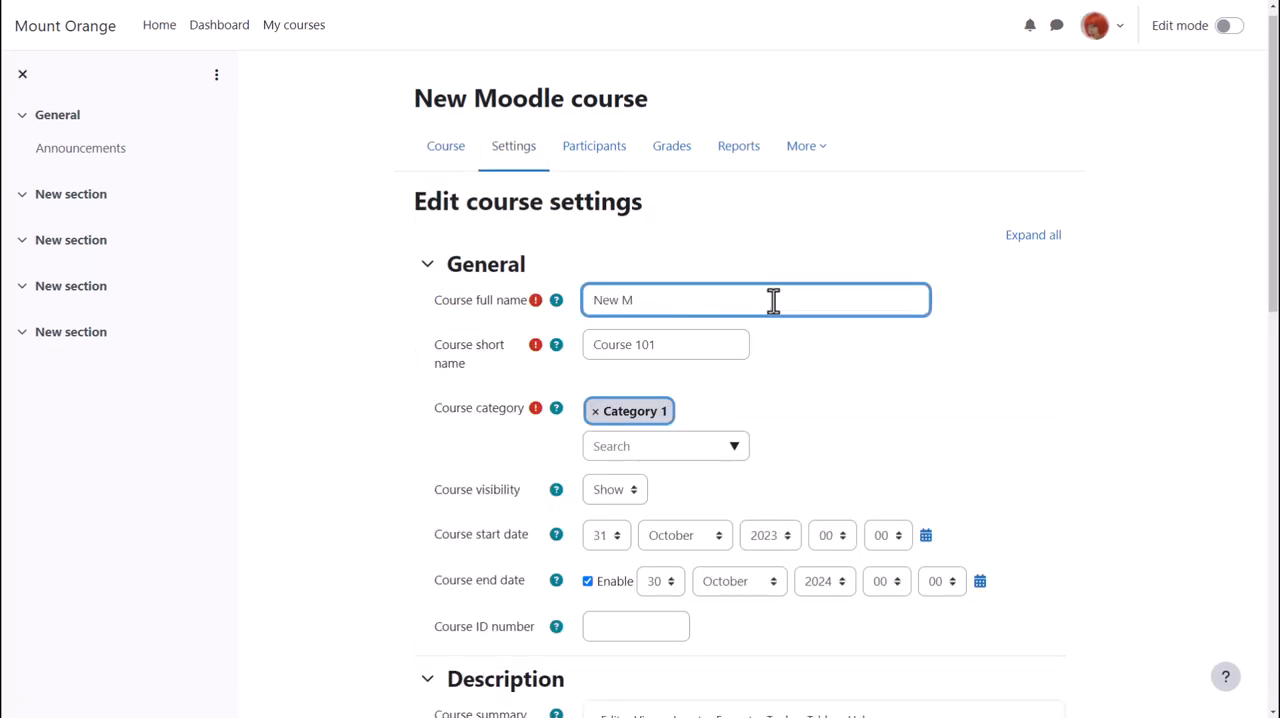
type("Basic French")
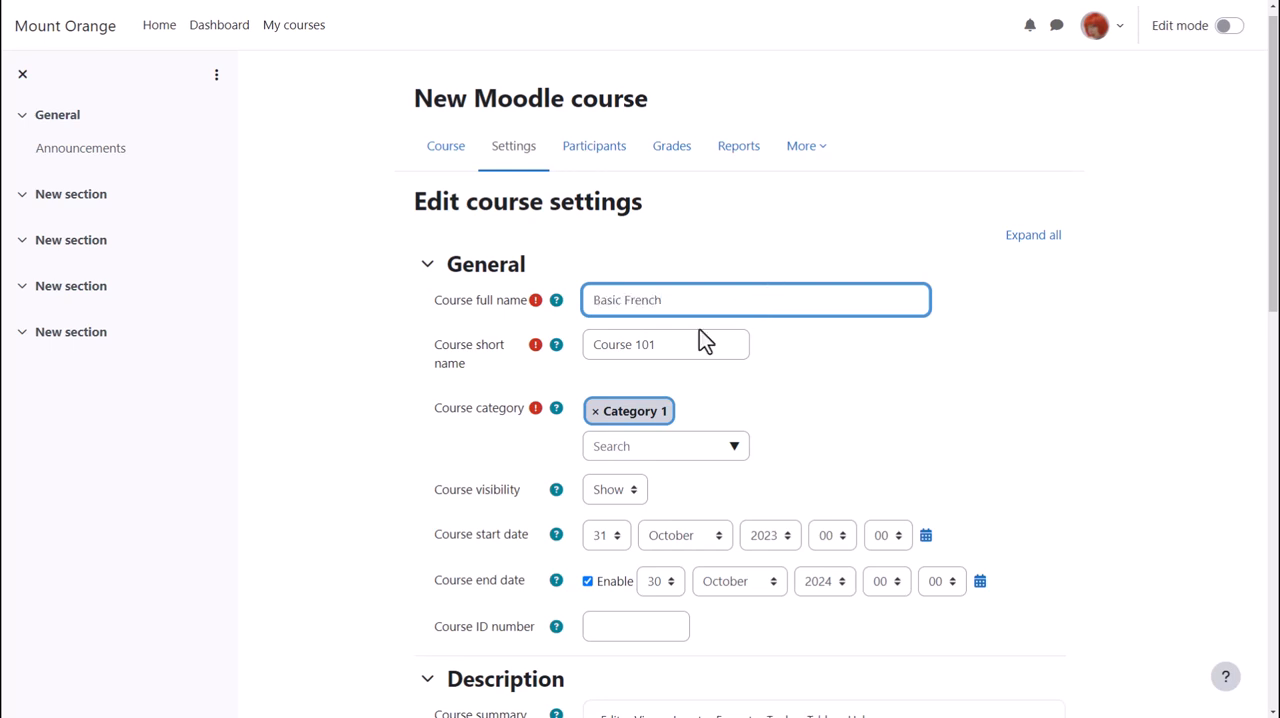
left_click(665, 344)
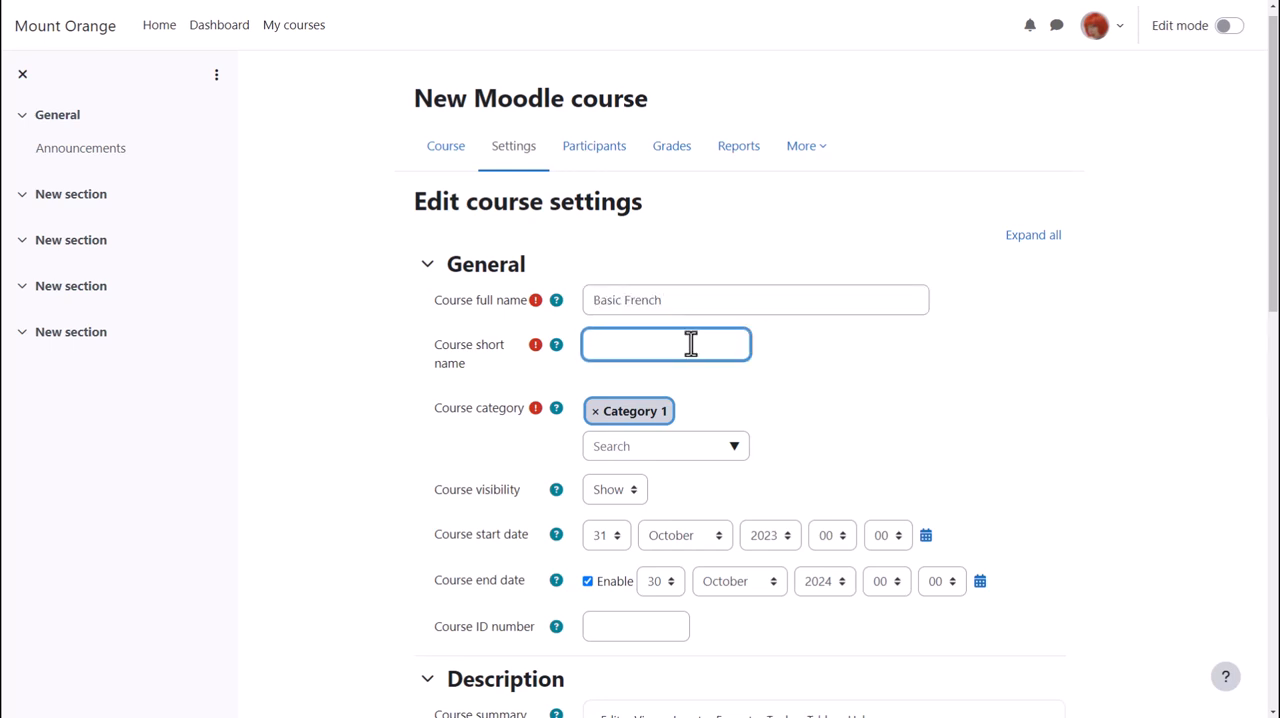
type("French 101")
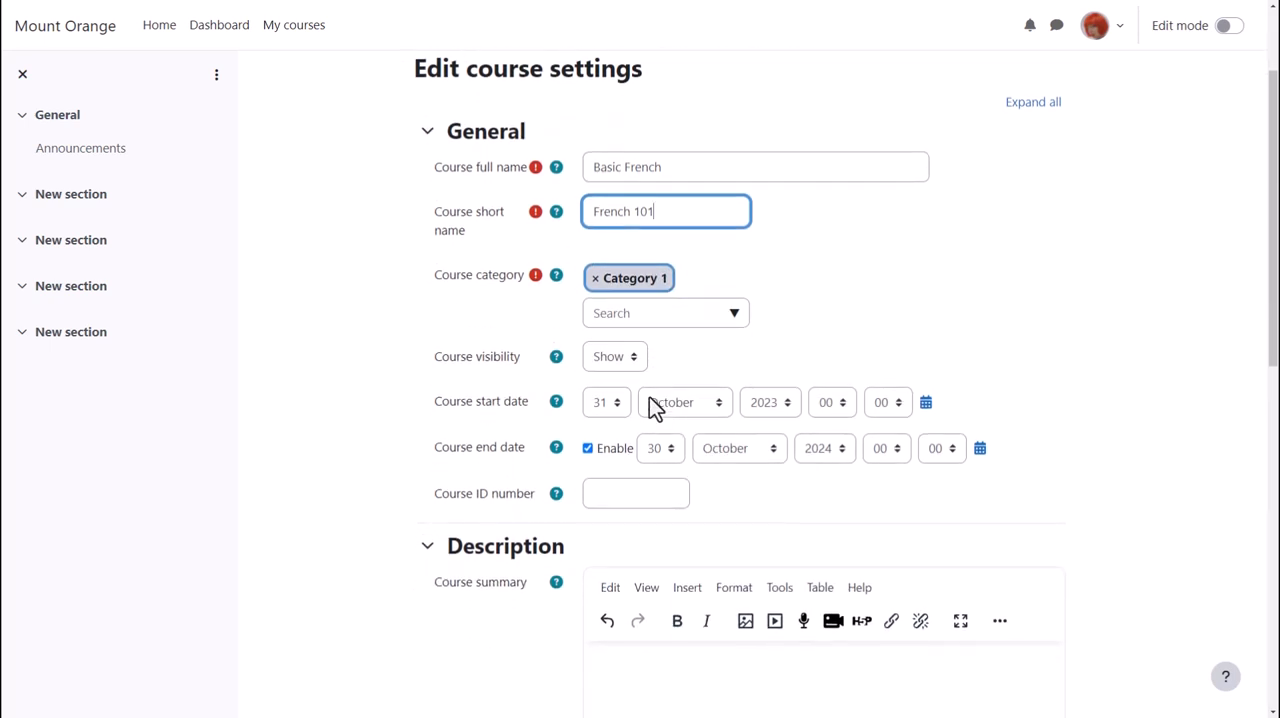
left_click(614, 356)
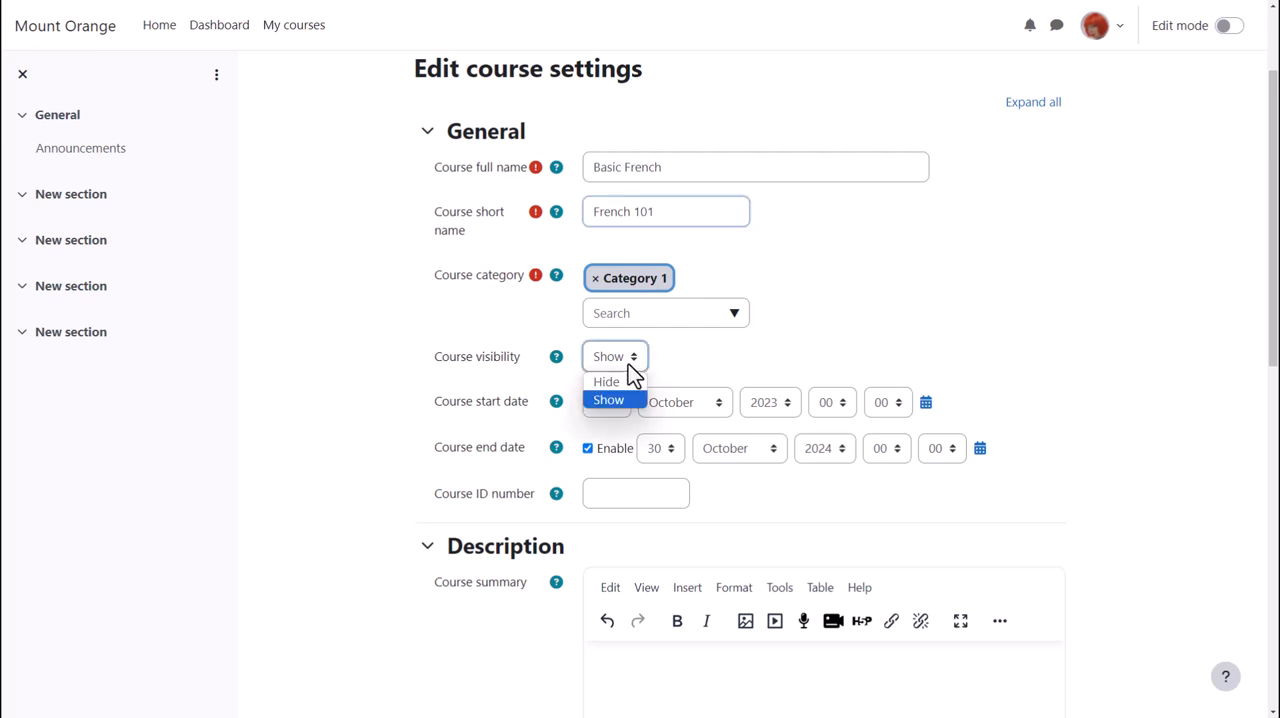
left_click(608, 399)
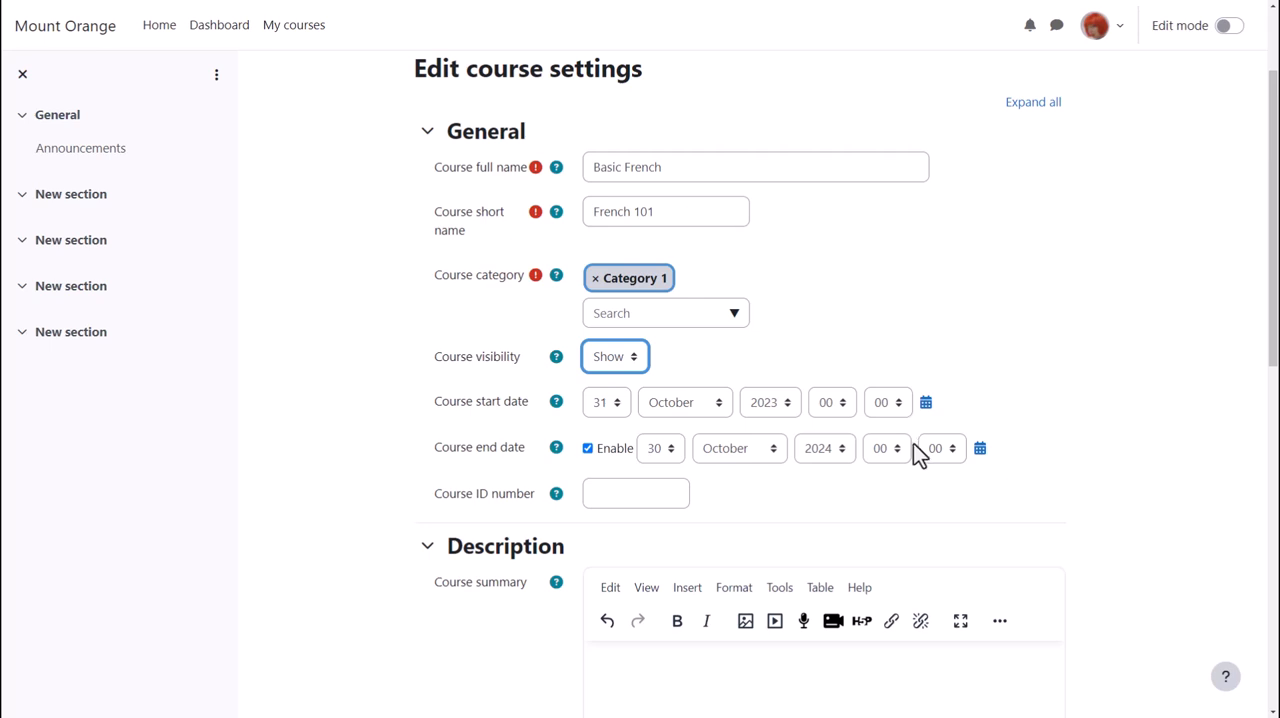
mouse_move(929, 483)
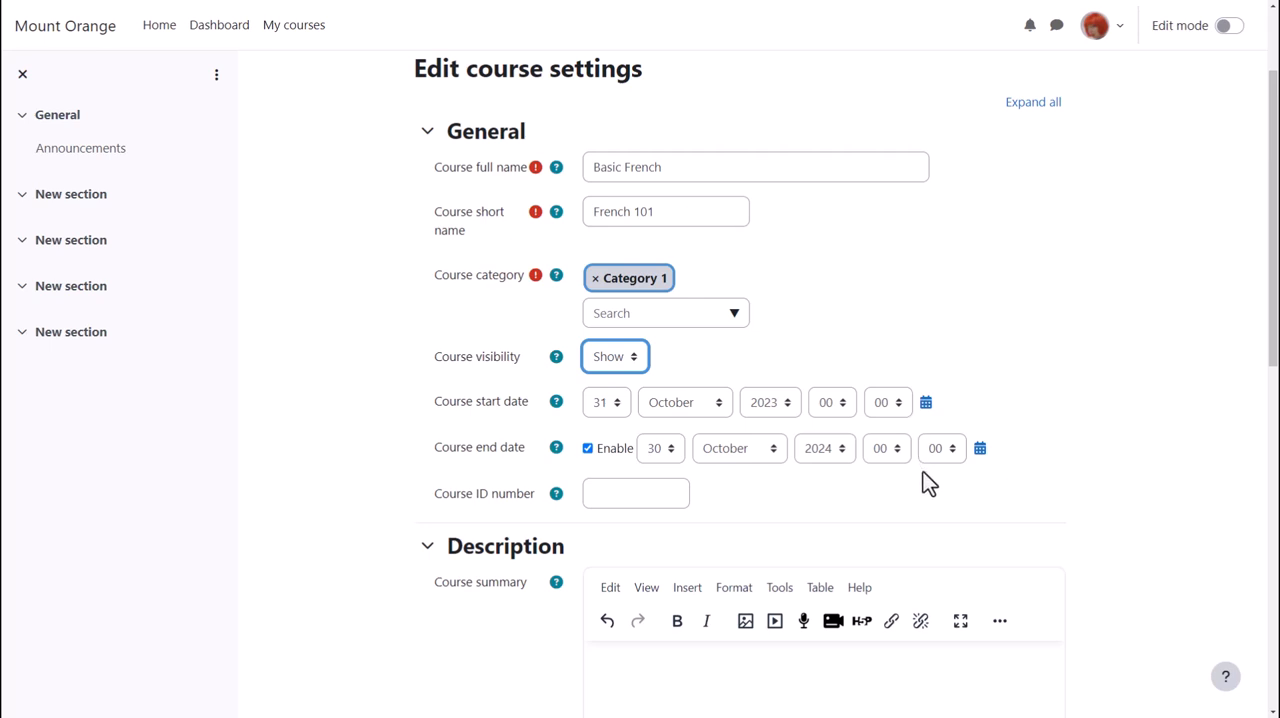
Upload bonjour.png from the computer into the Course image field
scroll("down", 3)
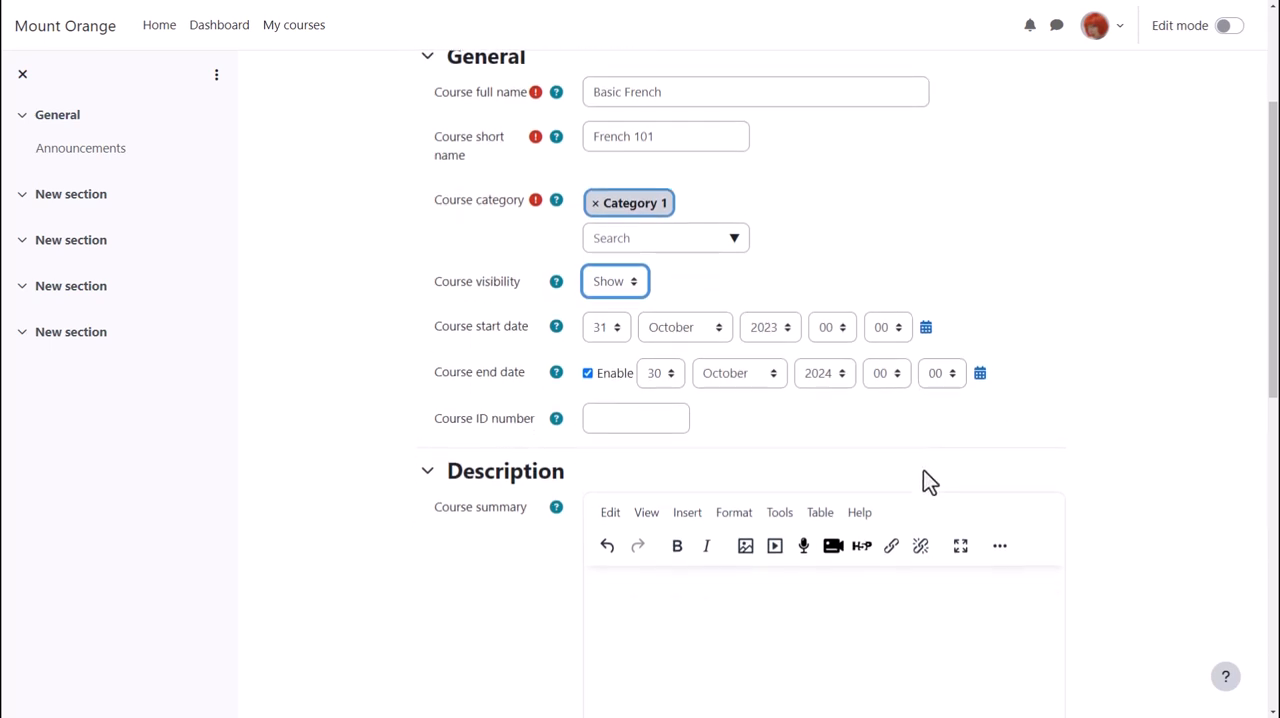
scroll("down", 3)
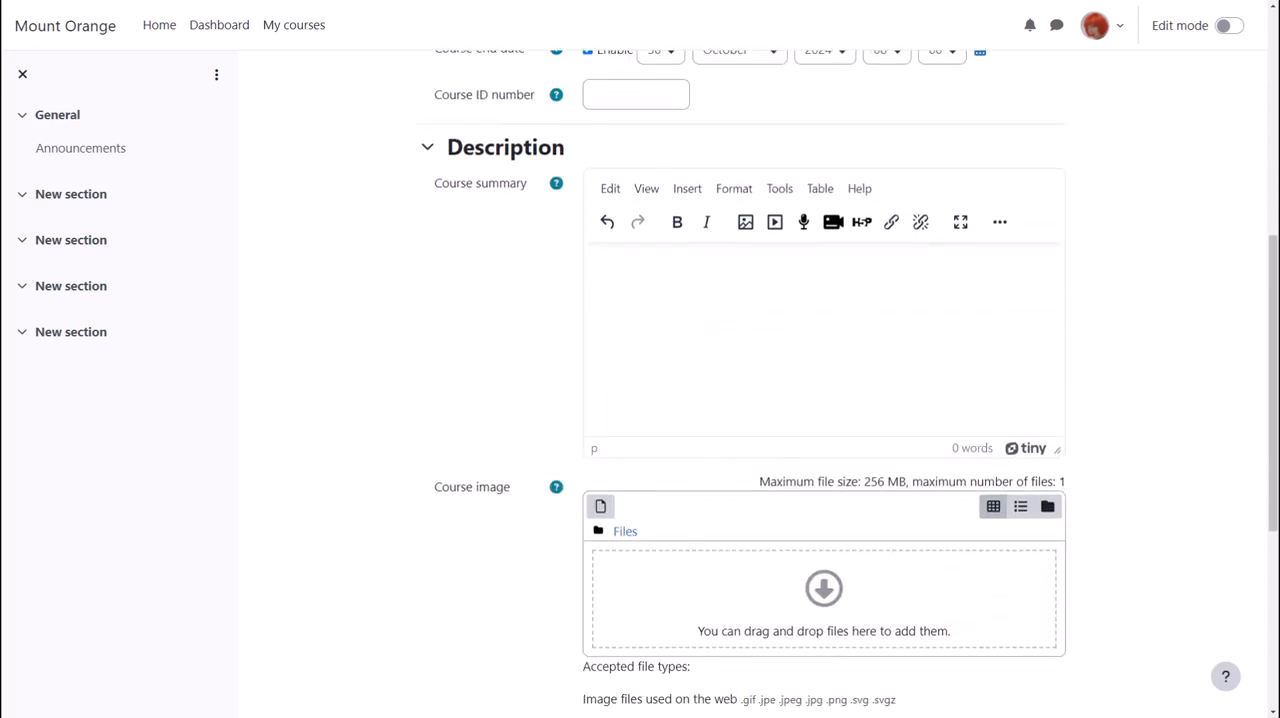
scroll("down", 3)
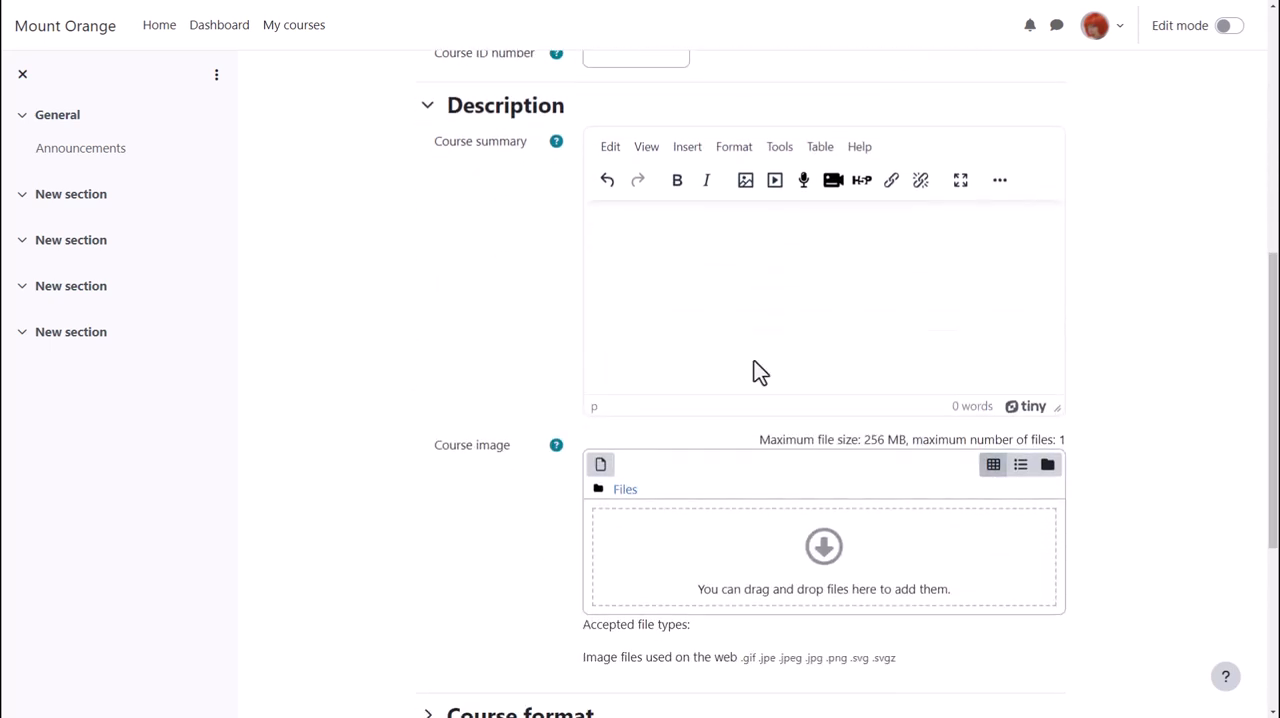
left_click(601, 463)
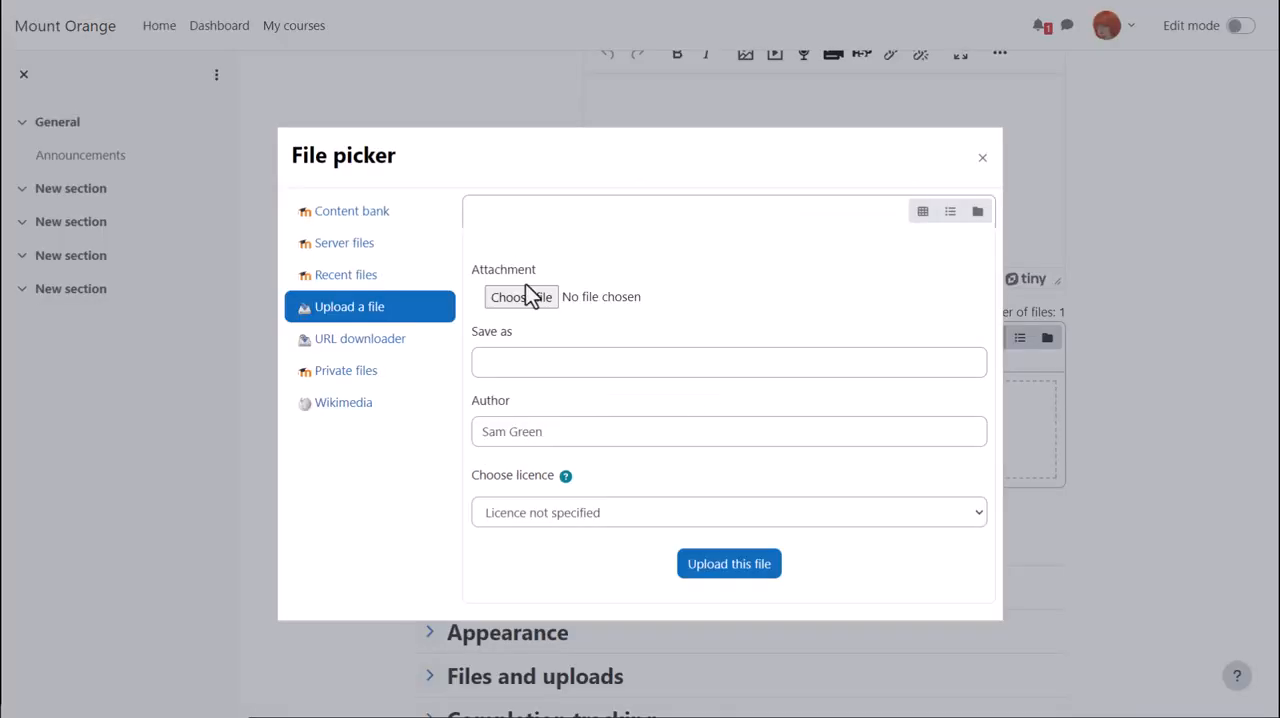
left_click(520, 297)
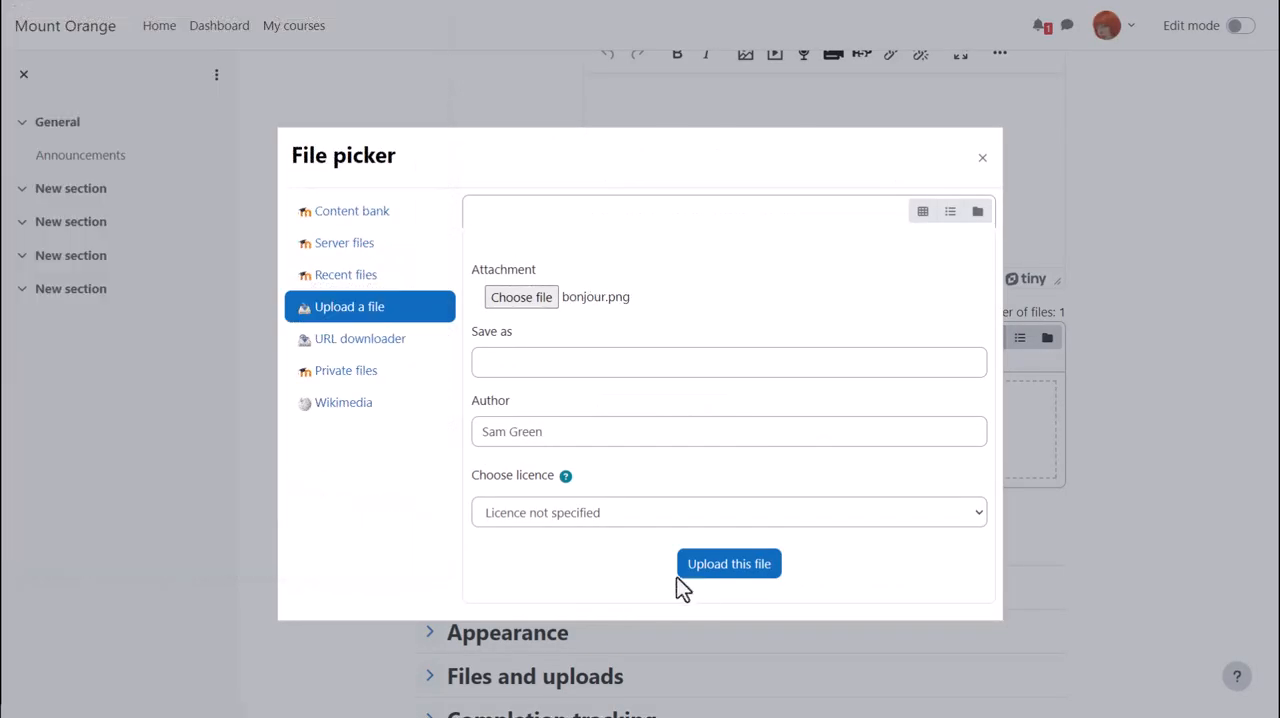
left_click(729, 563)
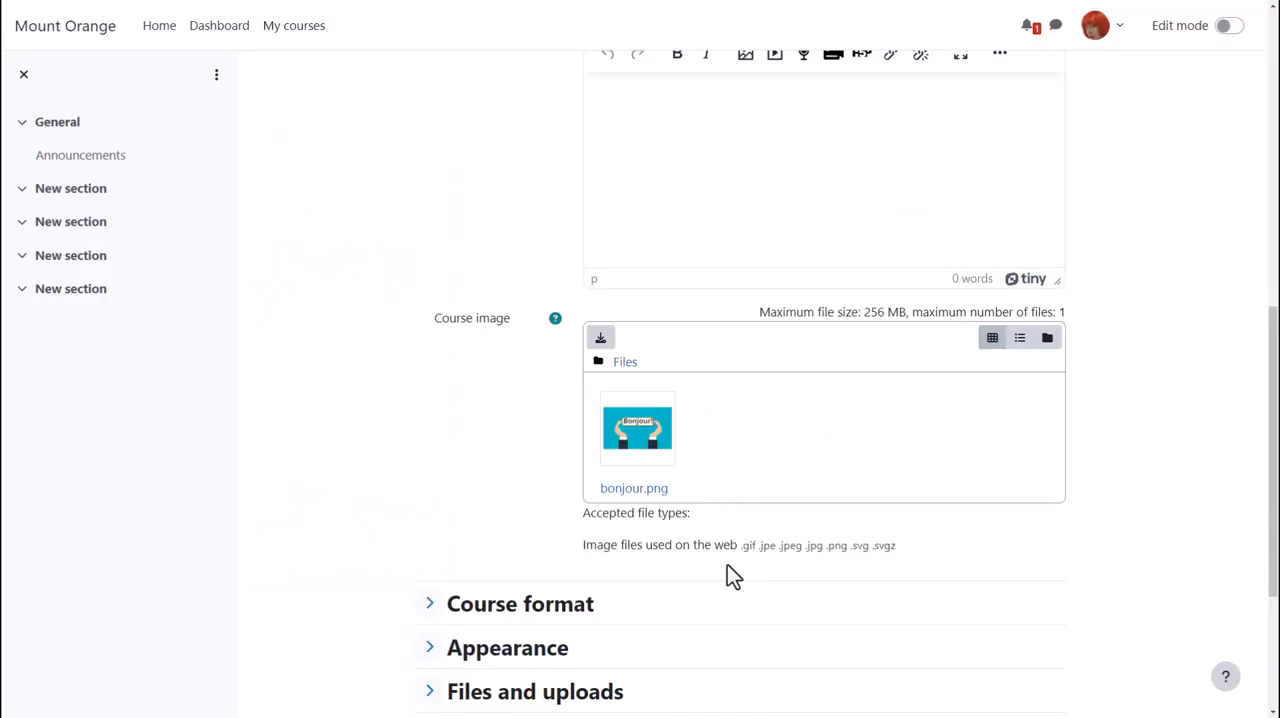
scroll("down", 3)
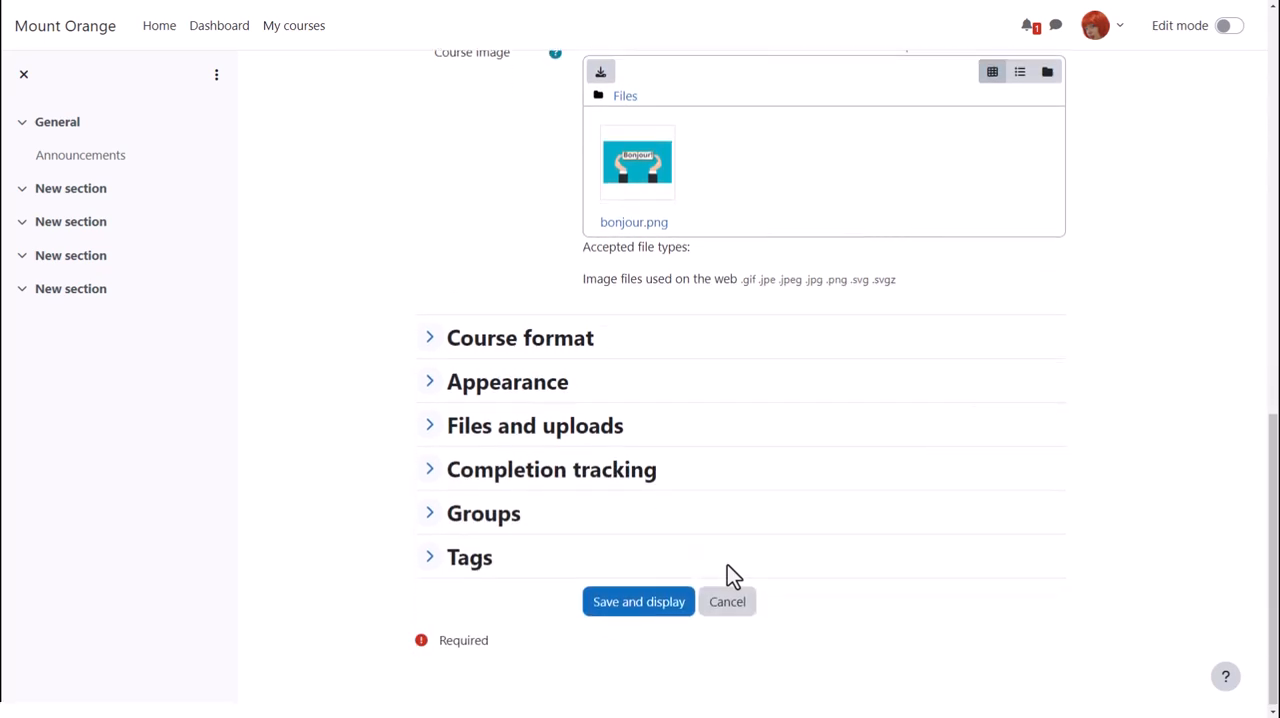
left_click(429, 337)
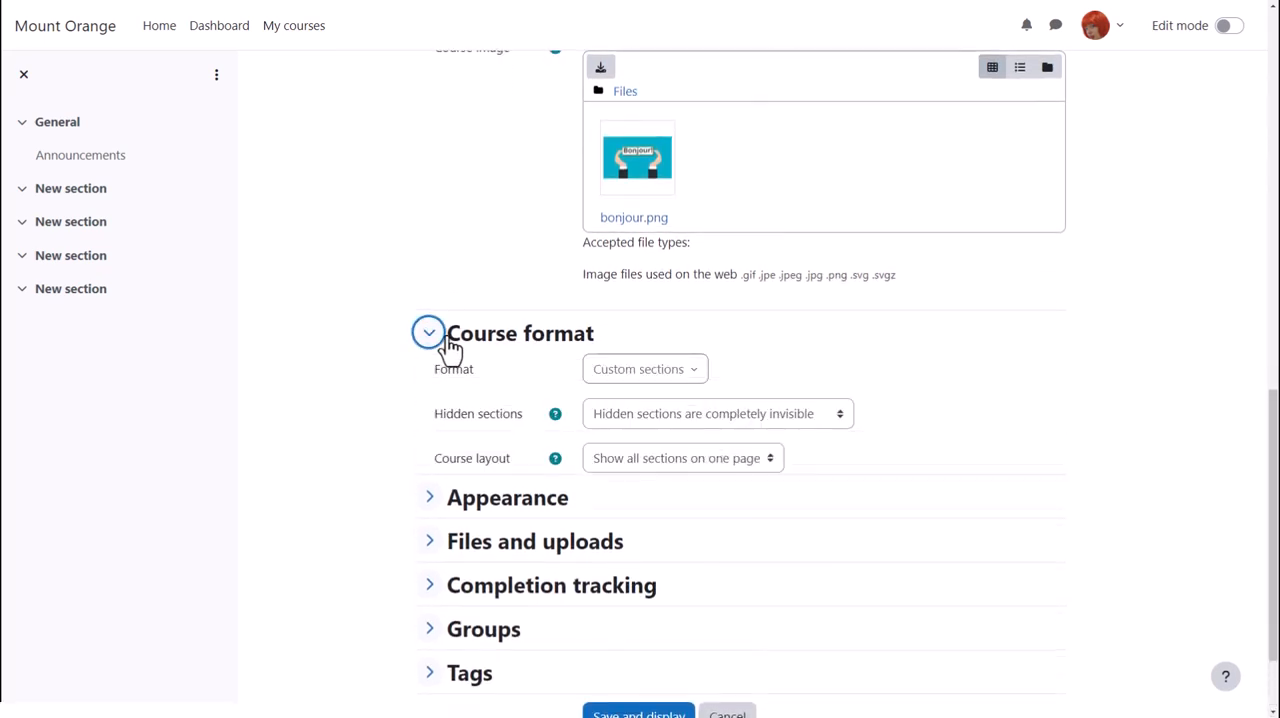
scroll("down", 3)
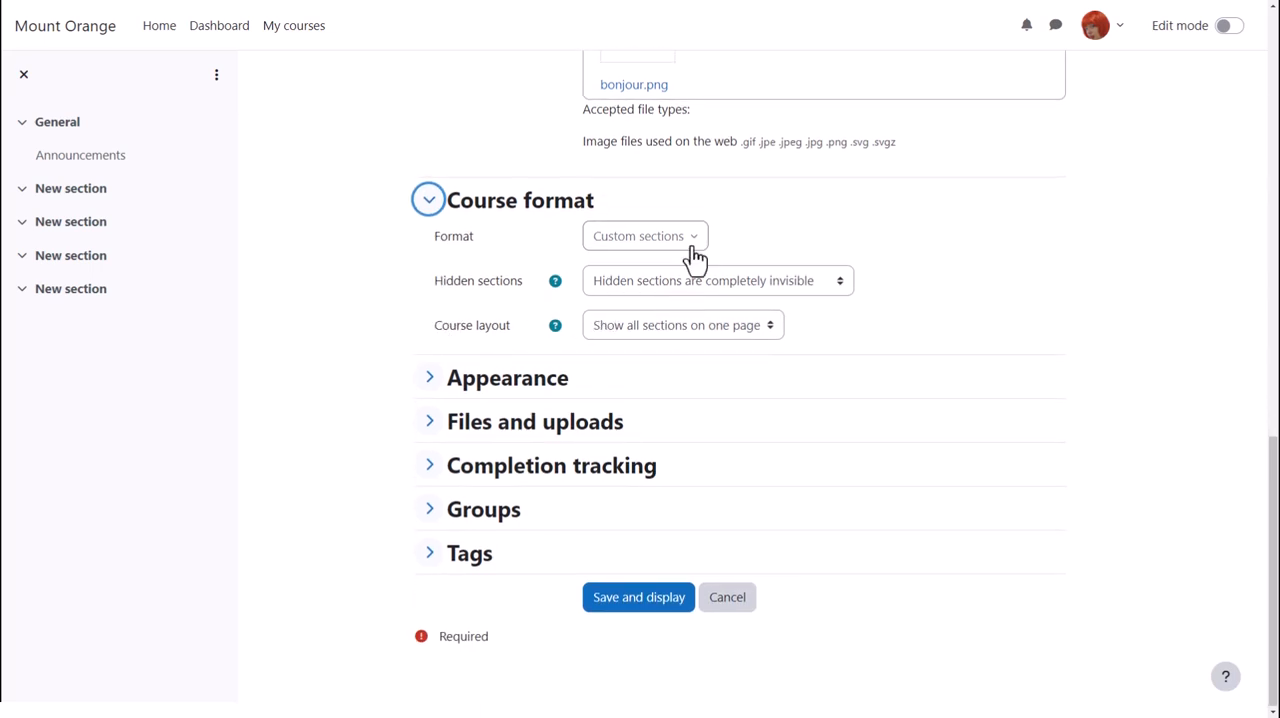
left_click(644, 236)
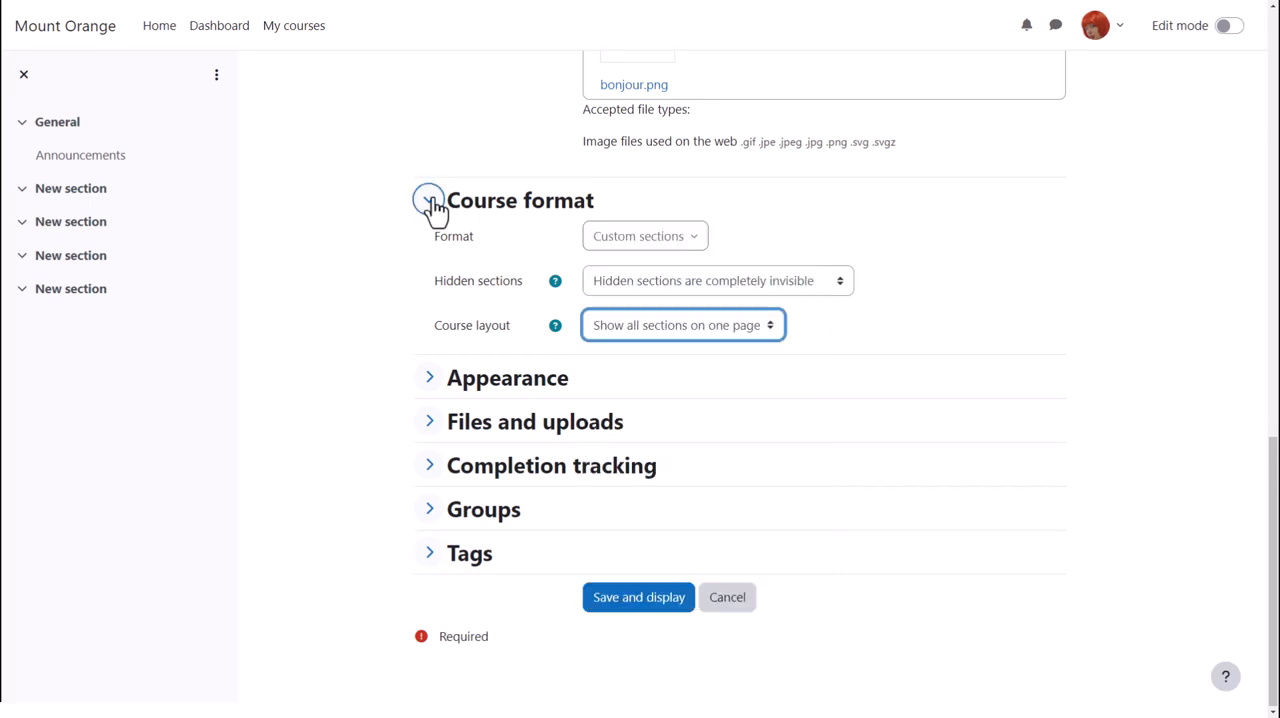
left_click(429, 200)
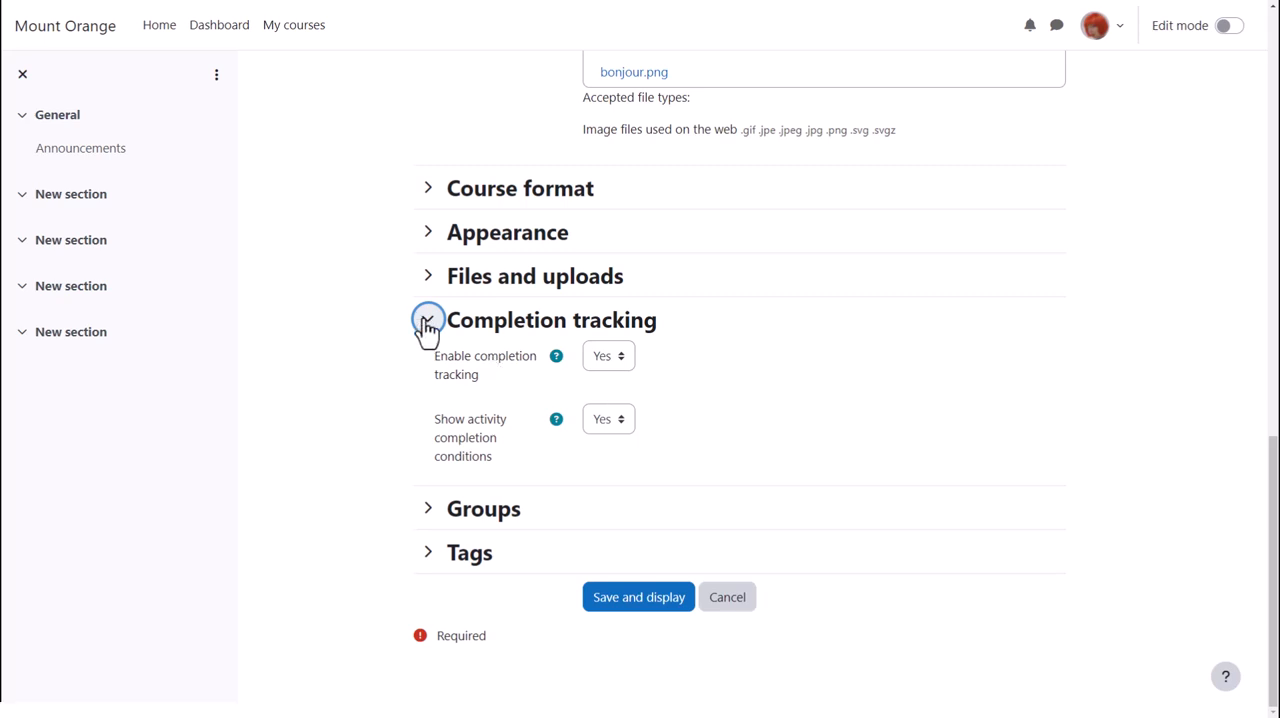
Collapse Completion tracking and save the course settings with Save and display
left_click(428, 320)
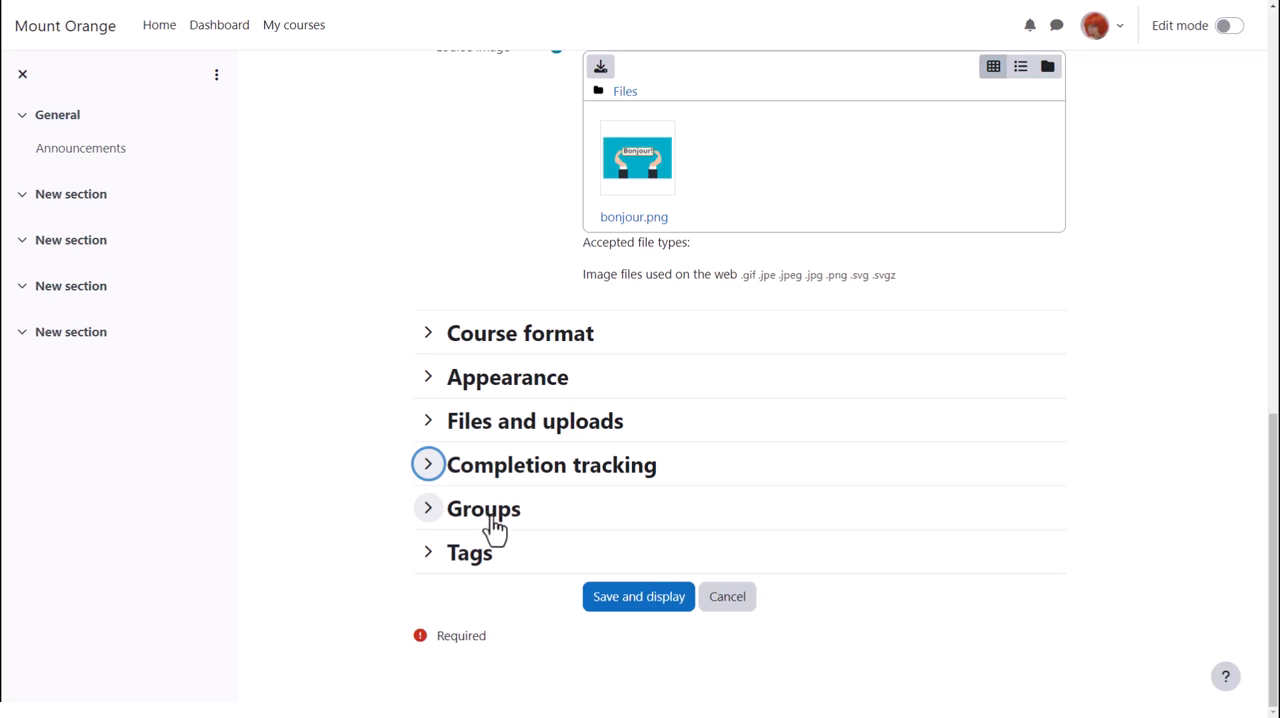
mouse_move(568, 587)
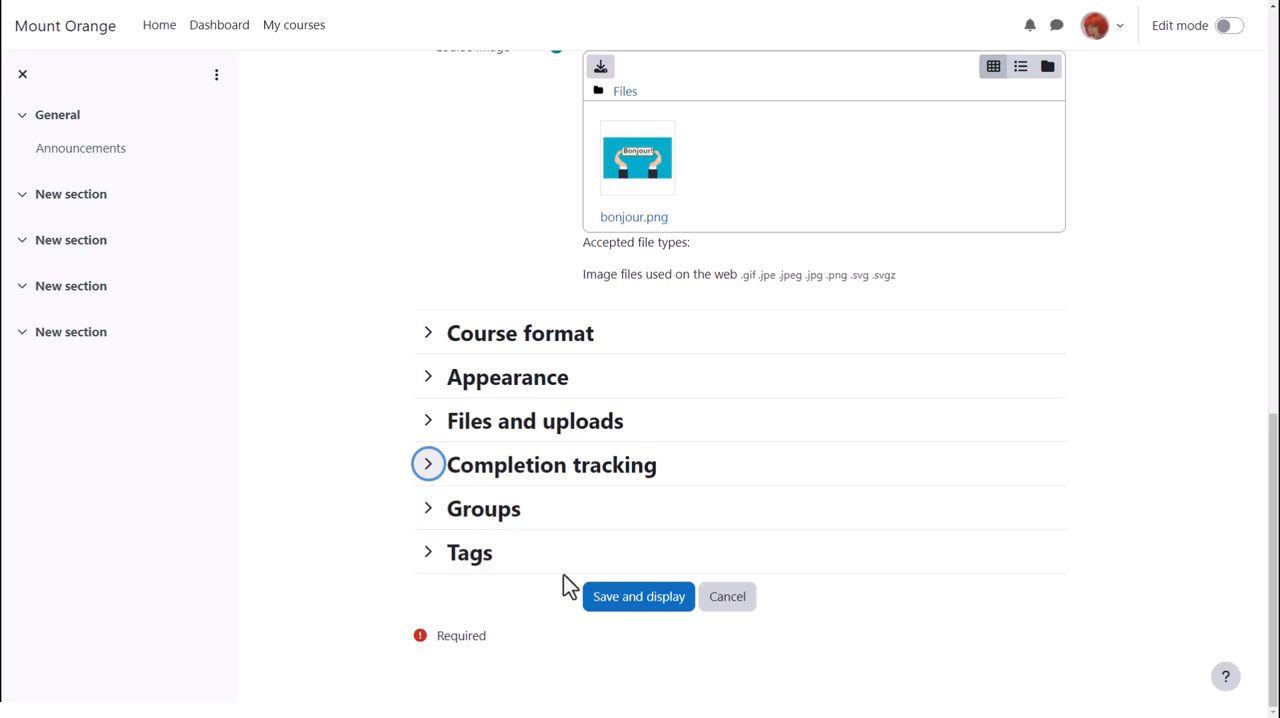
left_click(637, 596)
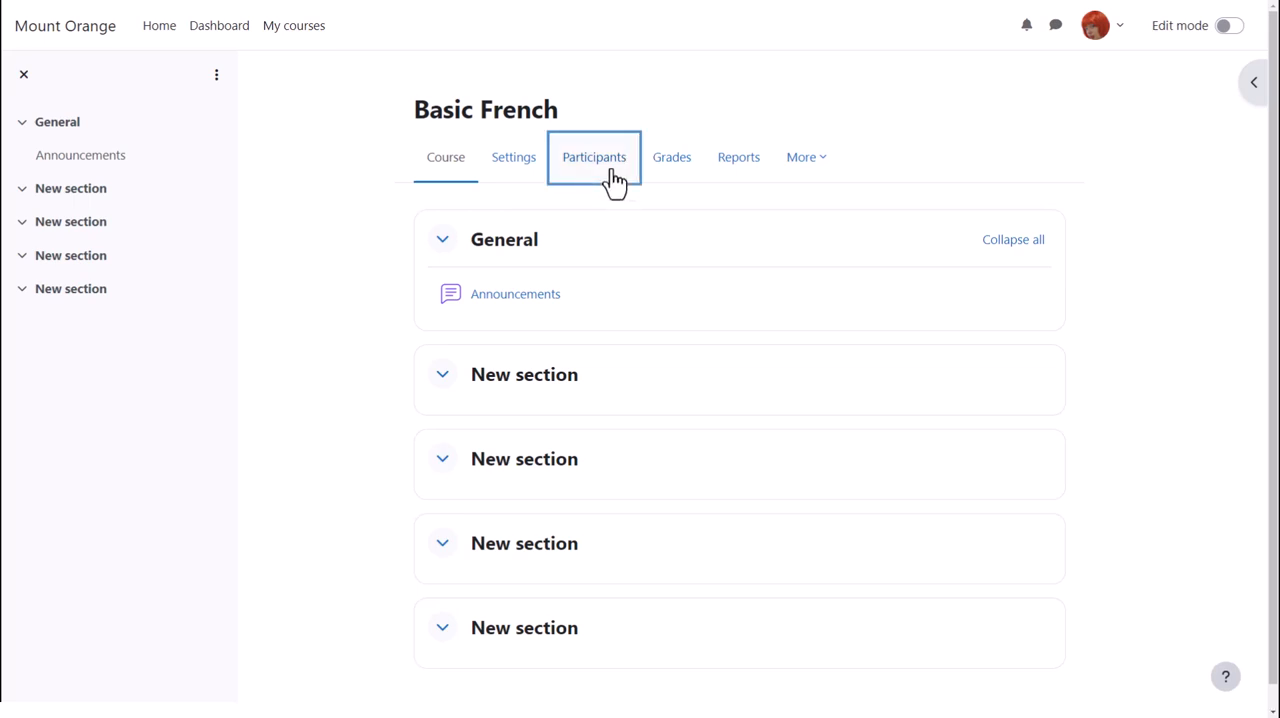
On the Participants Role renaming page, rename Student to 'Learner' and save
left_click(594, 157)
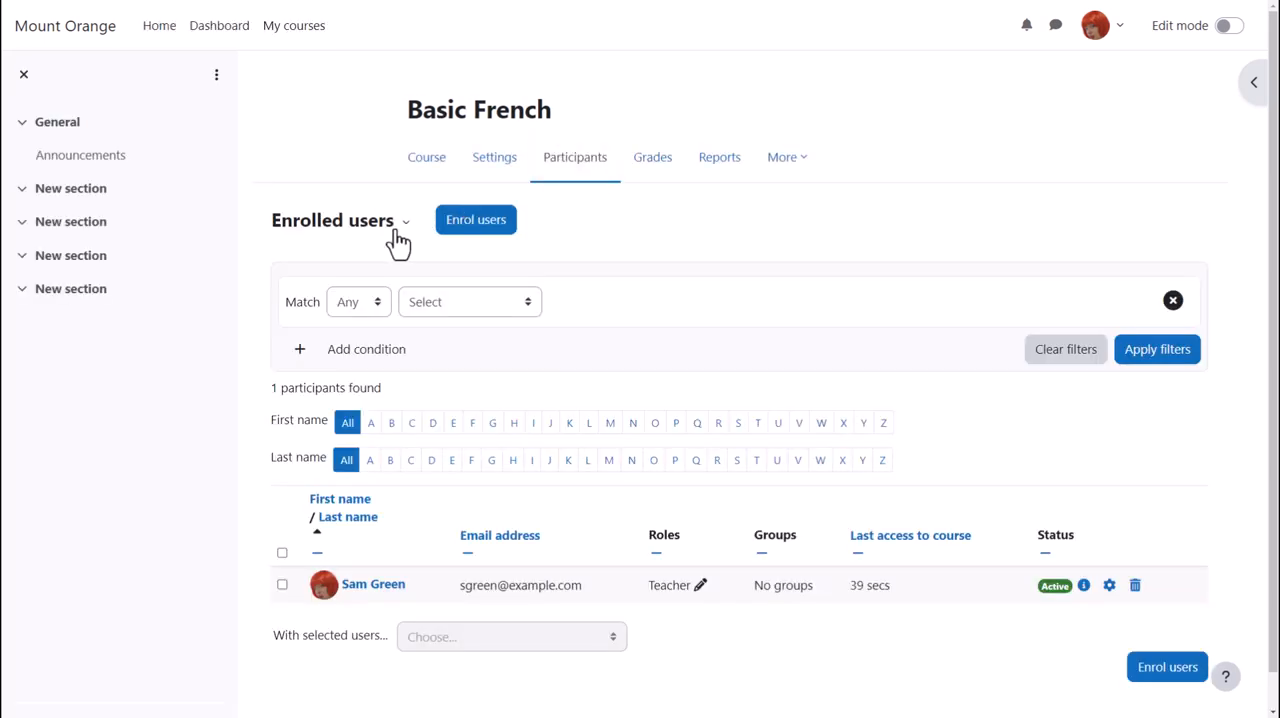
left_click(340, 220)
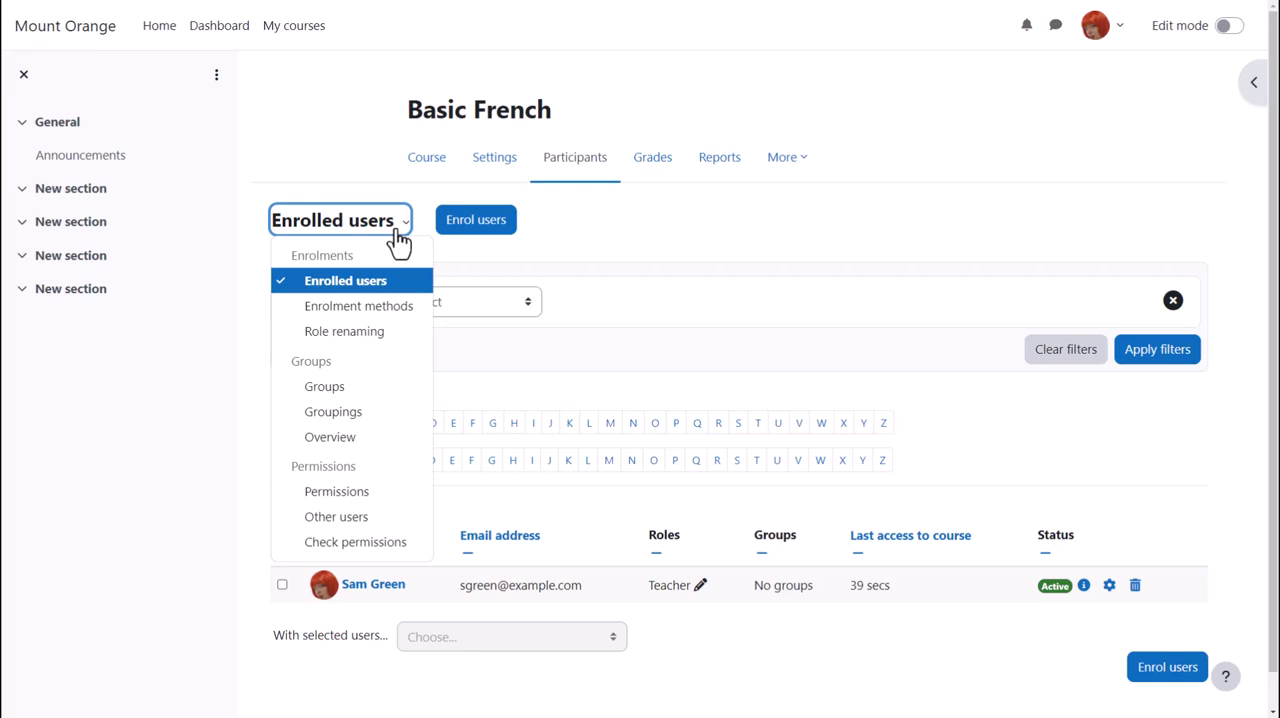
left_click(343, 331)
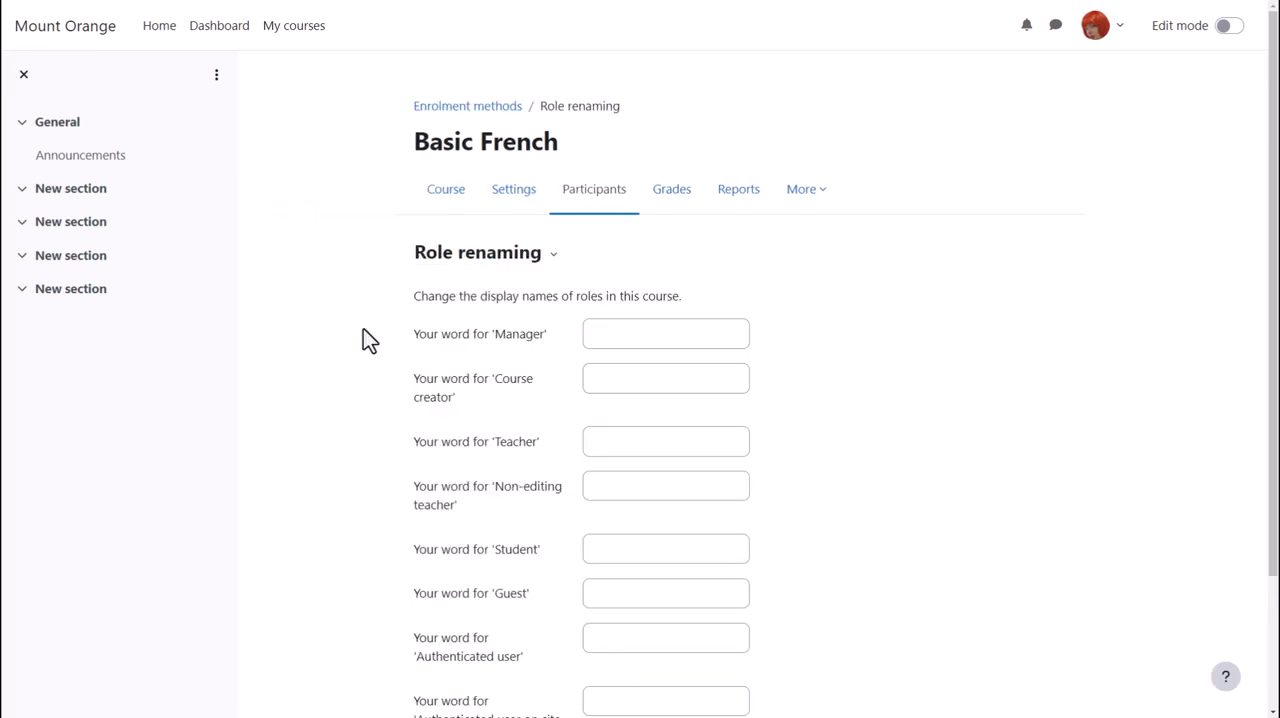
scroll("down", 3)
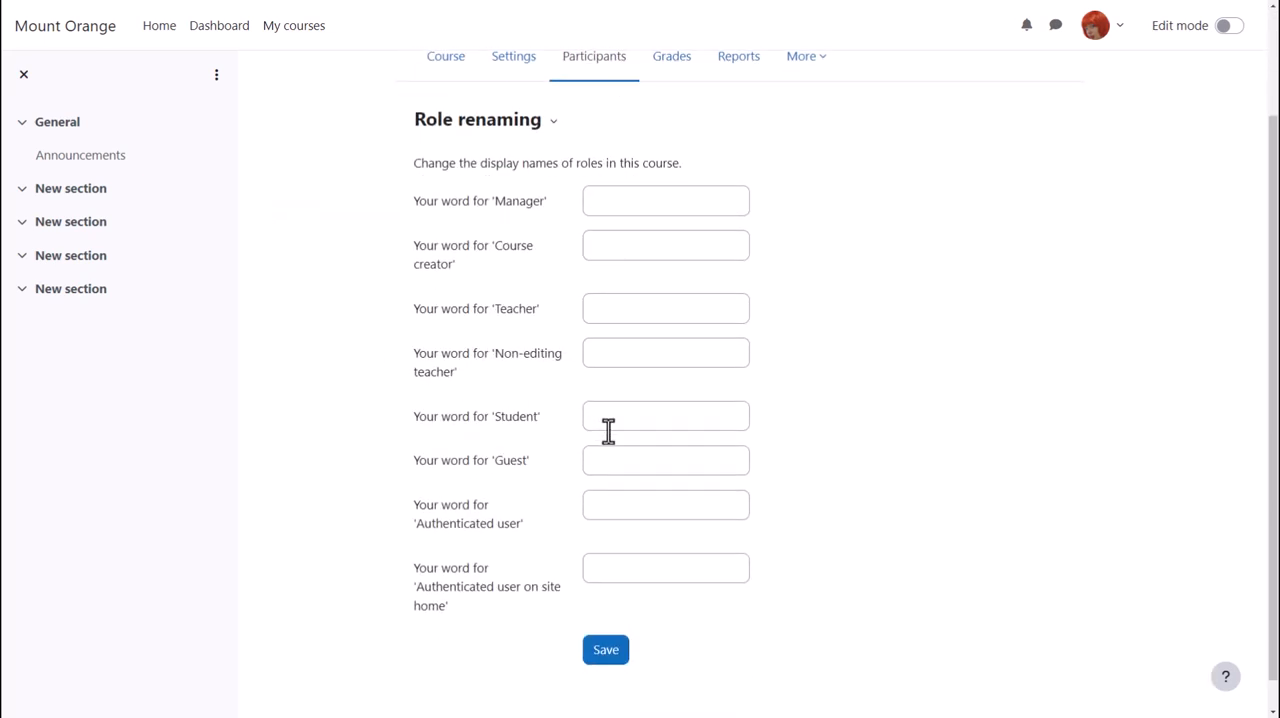
type("Learner")
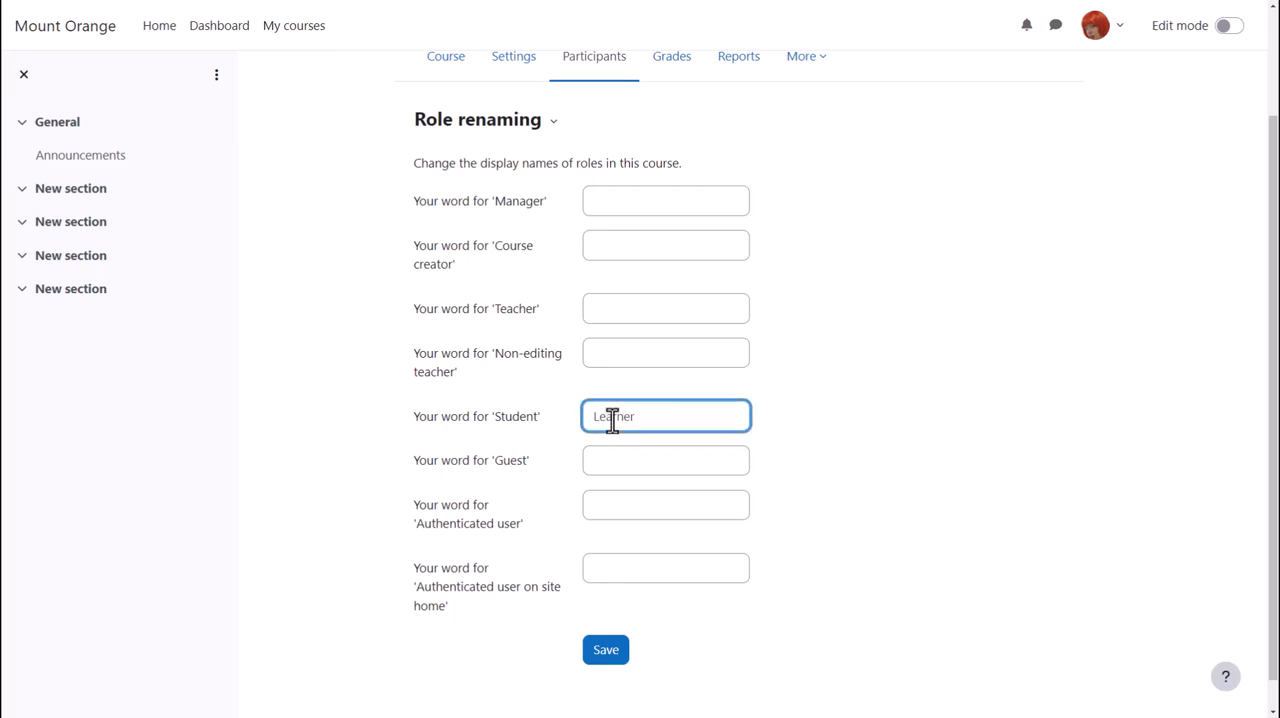
left_click(605, 649)
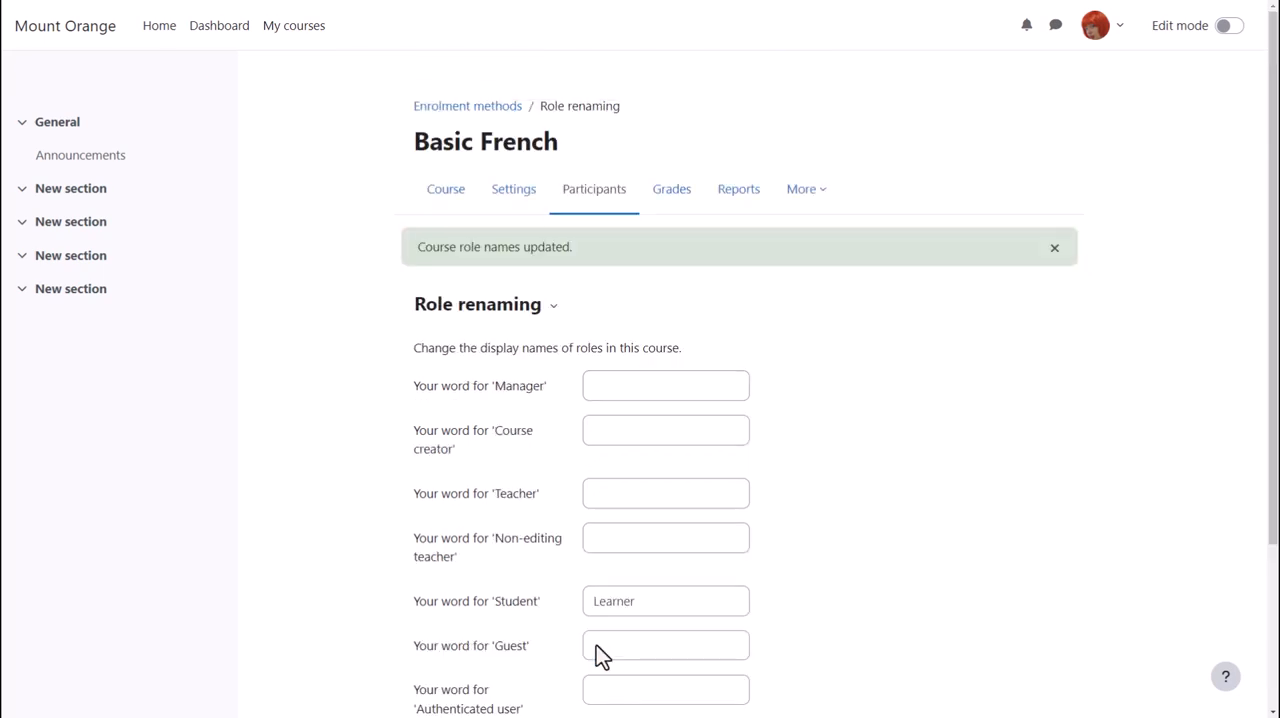